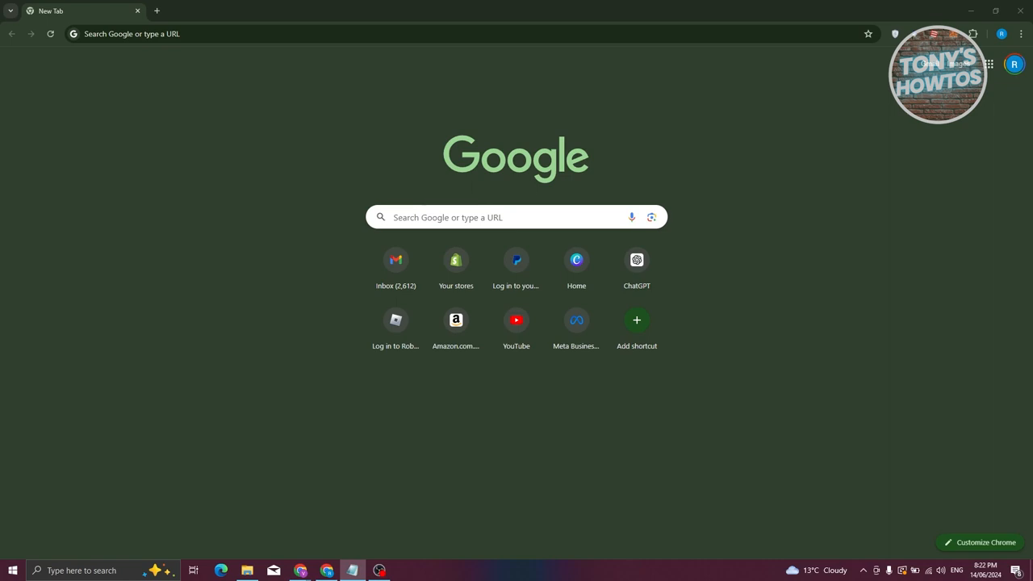
mouse_move(281, 77)
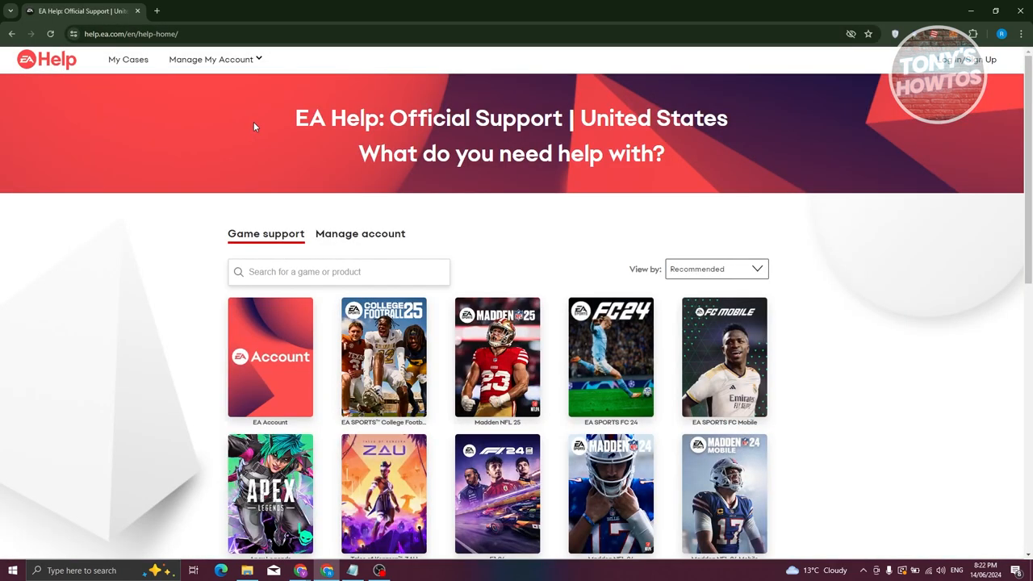
mouse_move(206, 384)
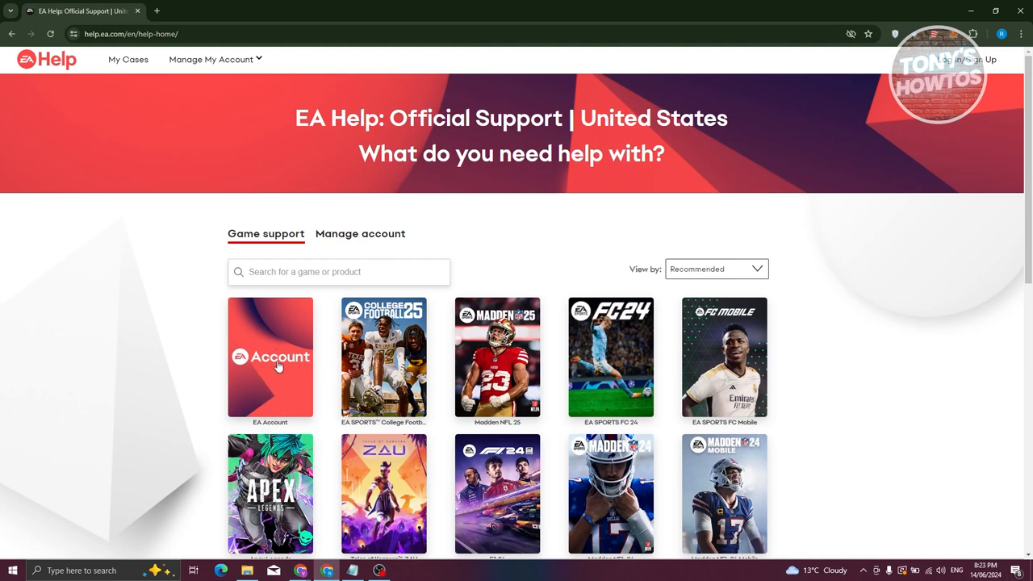
mouse_move(303, 272)
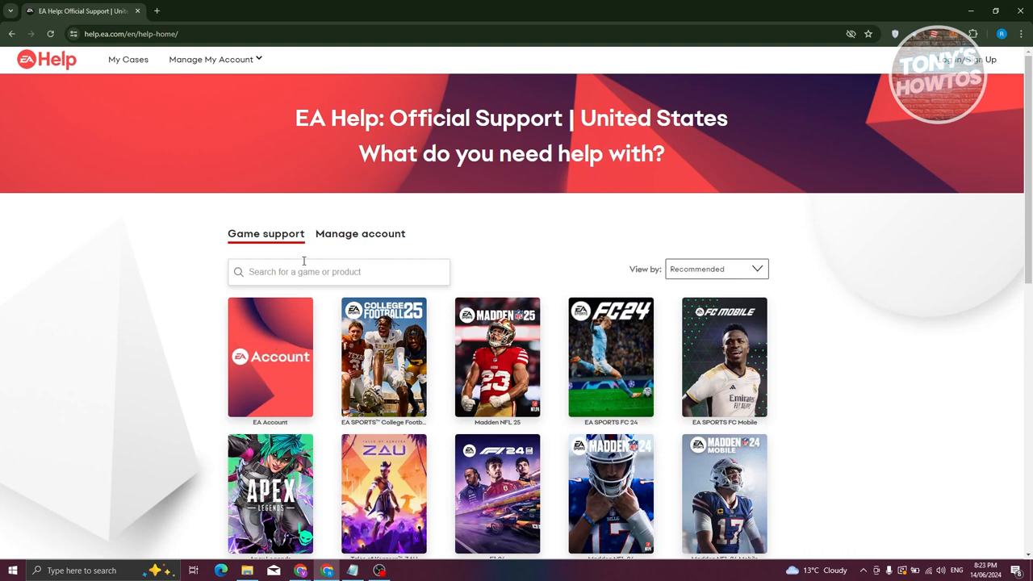
mouse_move(206, 420)
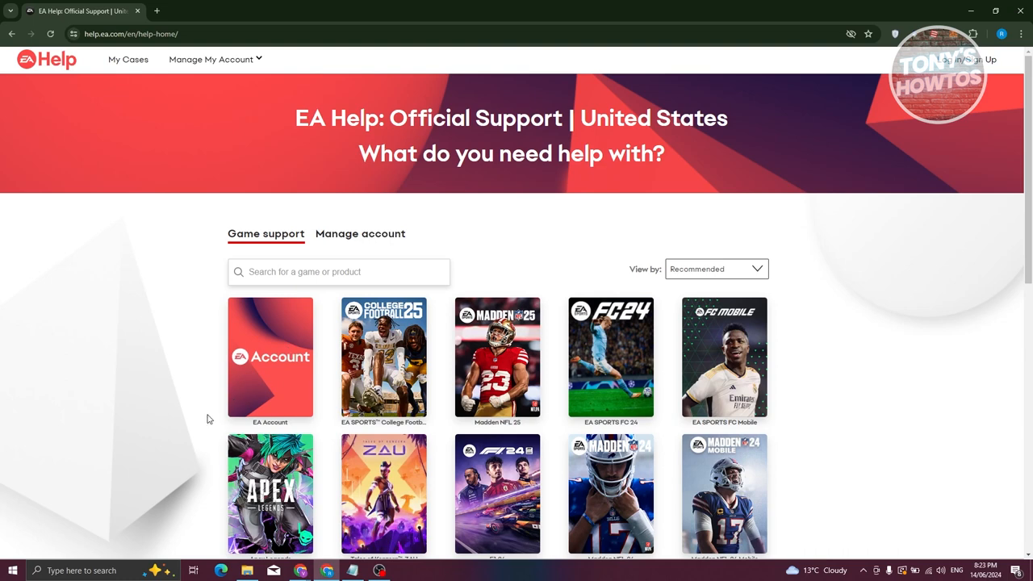
mouse_move(277, 333)
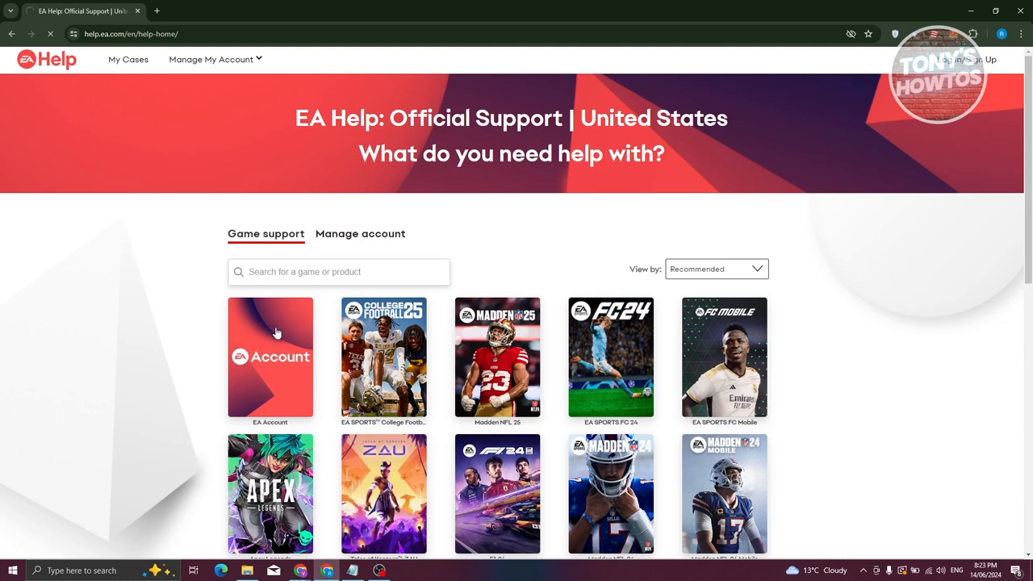
mouse_move(189, 394)
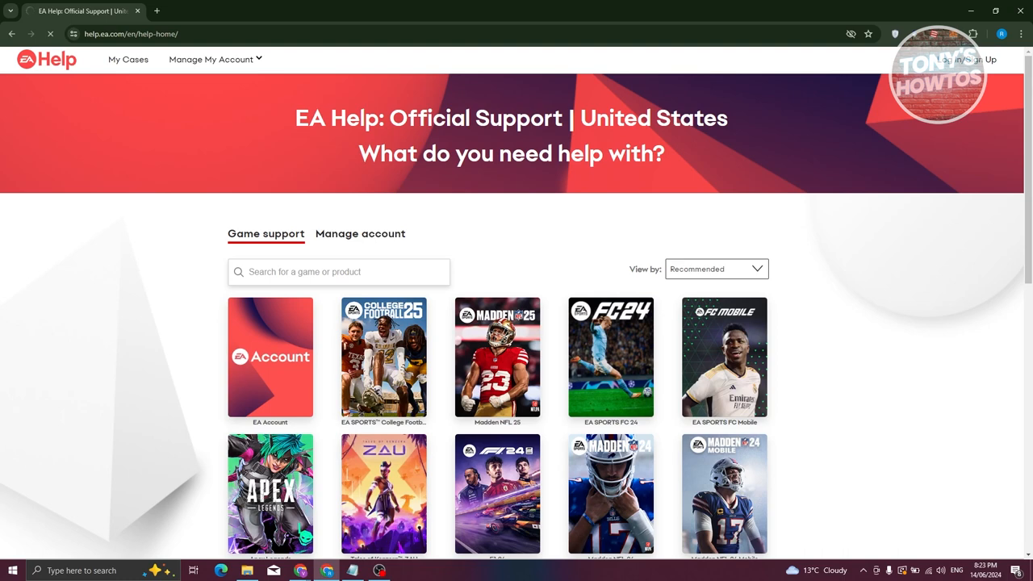
Go to the EA Account support page and reach its Popular help topics section.
left_click(269, 358)
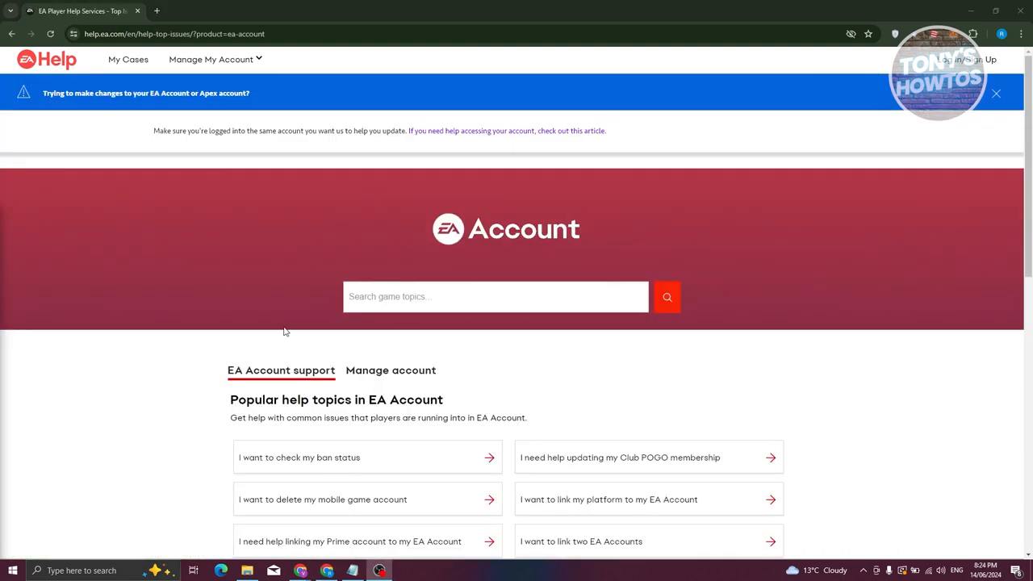
scroll("down", 3)
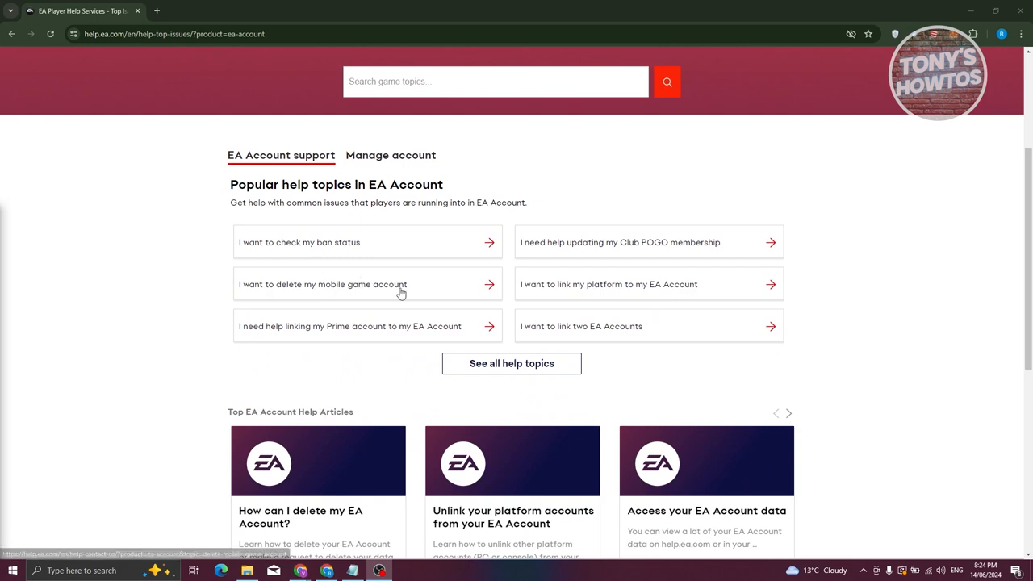
mouse_move(375, 346)
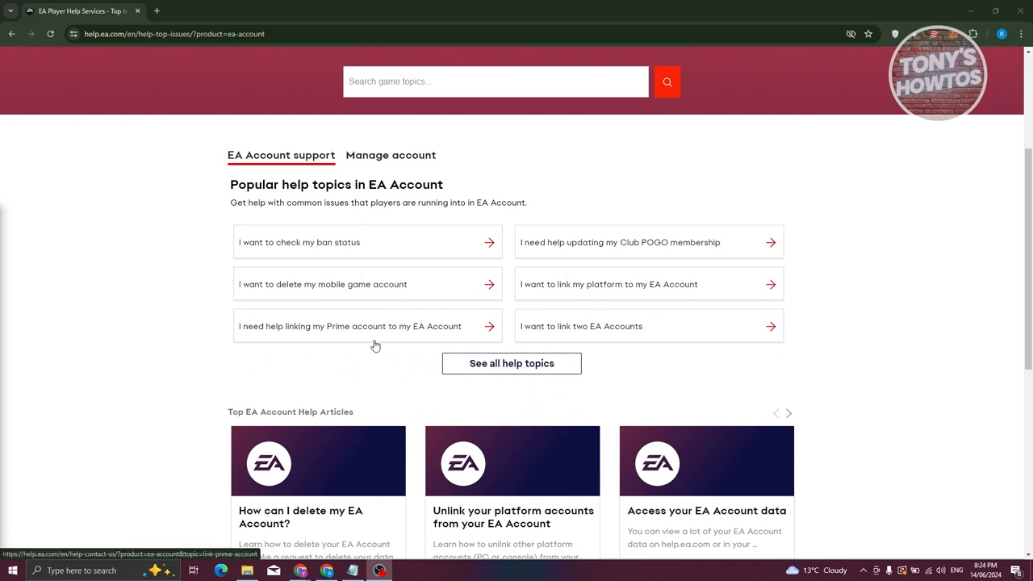
mouse_move(397, 319)
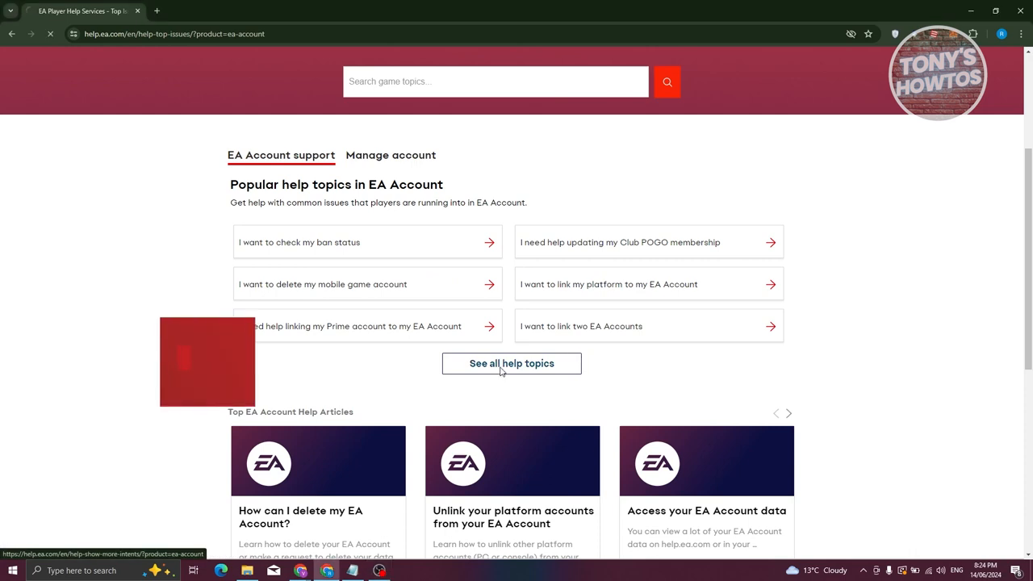
Show all EA Account help topics and locate the 'delete' topics, then dismiss the find bar.
left_click(512, 363)
type("delete")
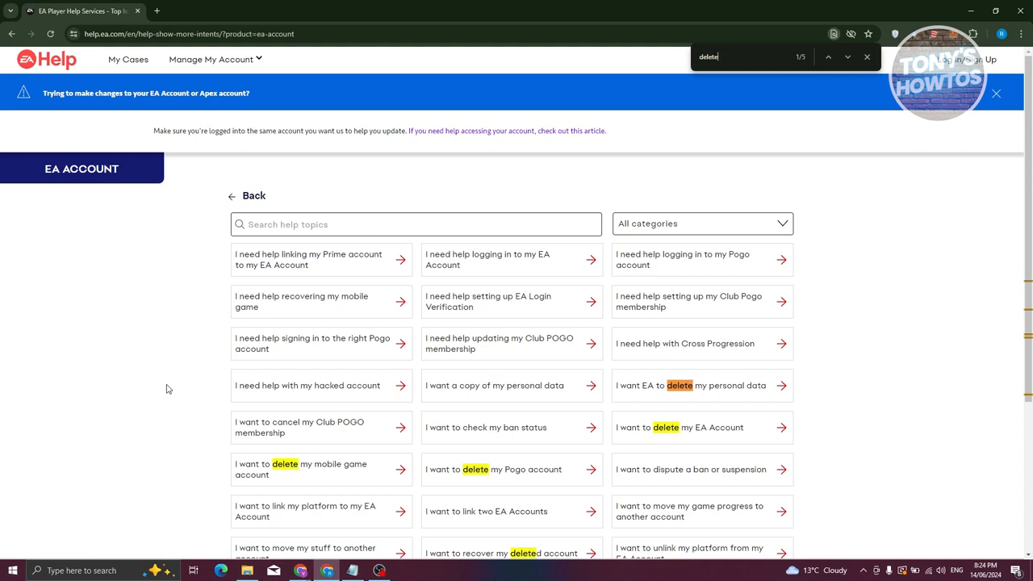
scroll("down", 3)
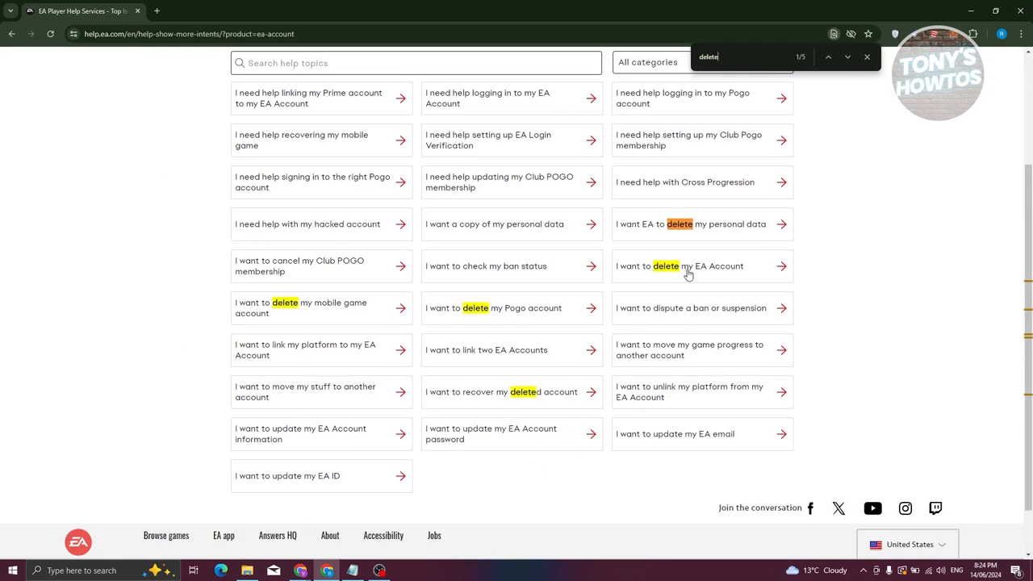
mouse_move(713, 276)
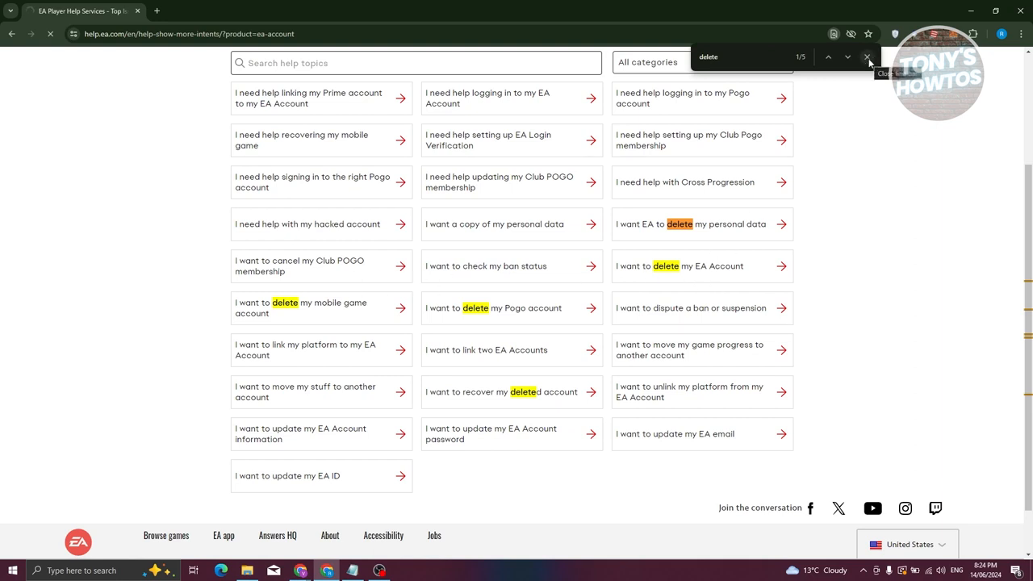
left_click(868, 56)
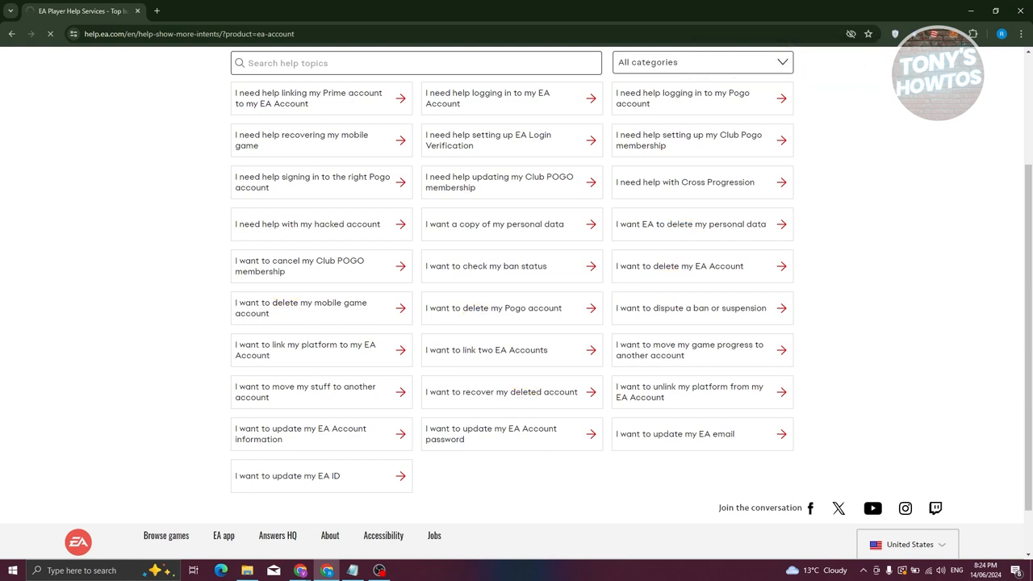
Choose 'I want to delete my EA Account' to reach its contact page with Start Chat.
left_click(680, 265)
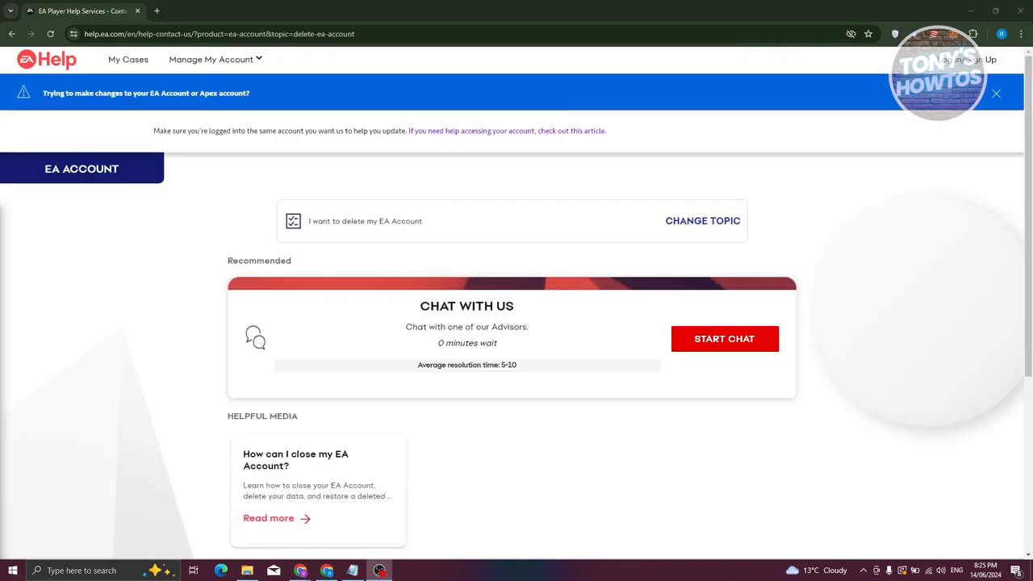
mouse_move(216, 335)
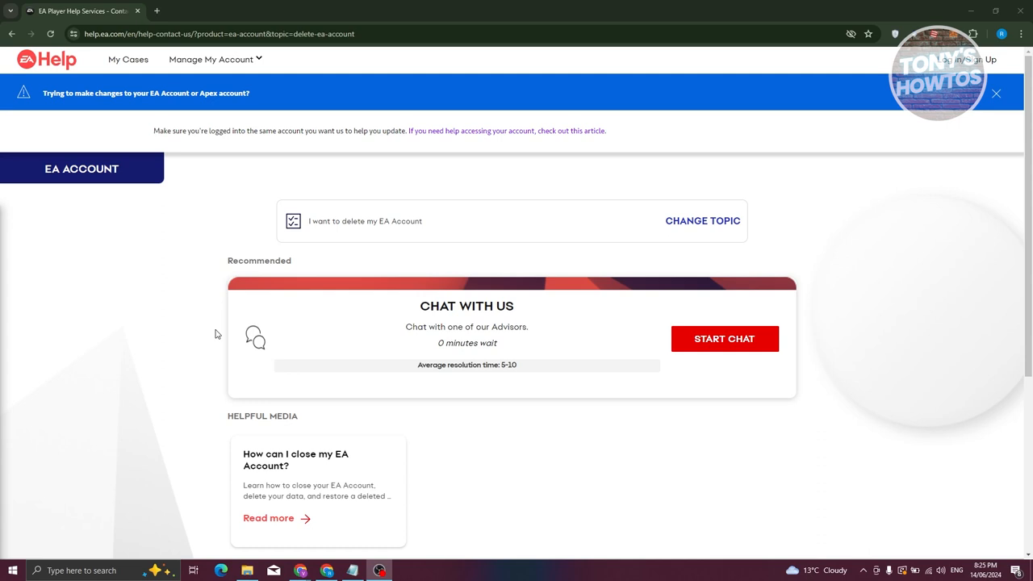
mouse_move(235, 342)
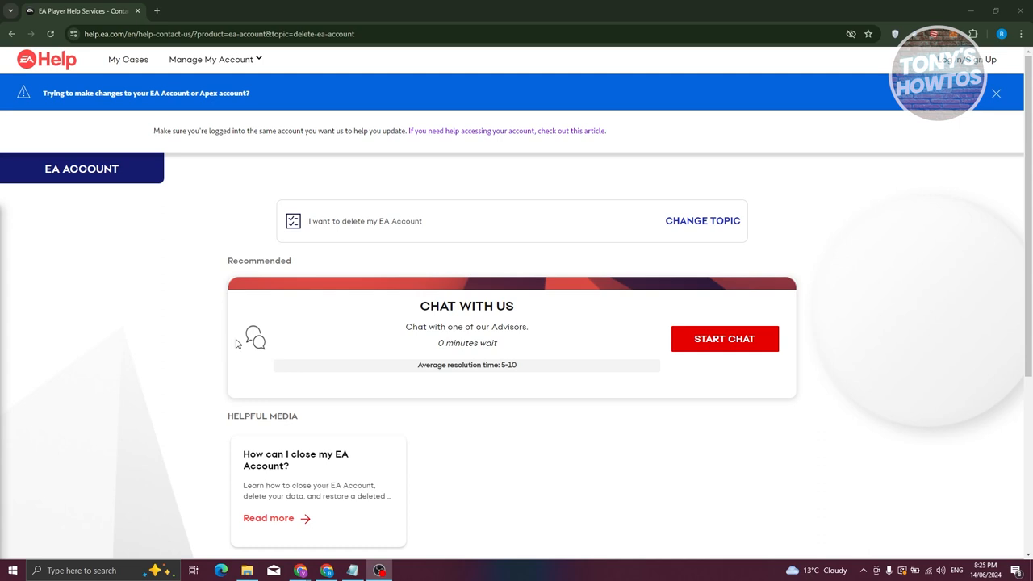
mouse_move(824, 323)
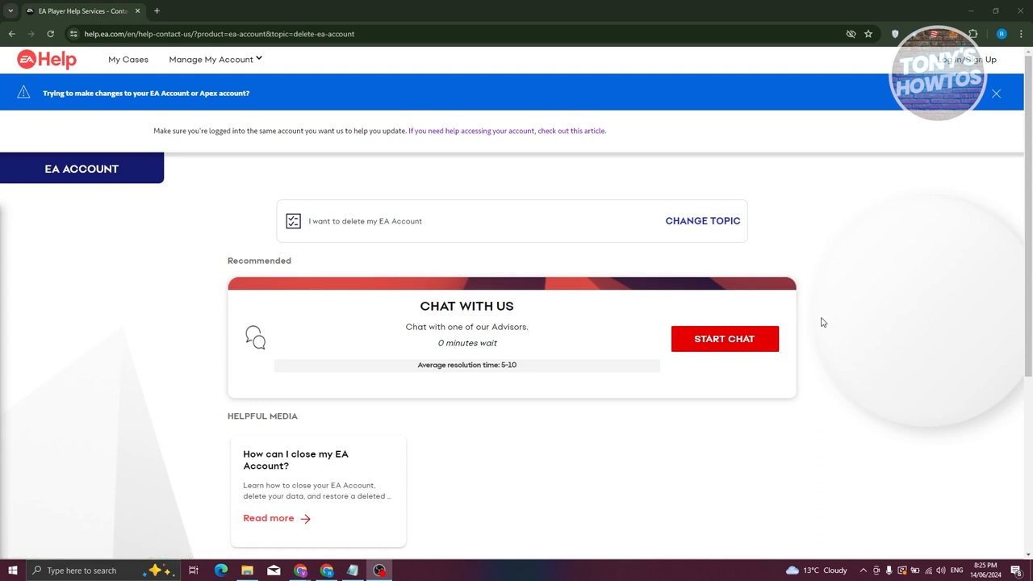